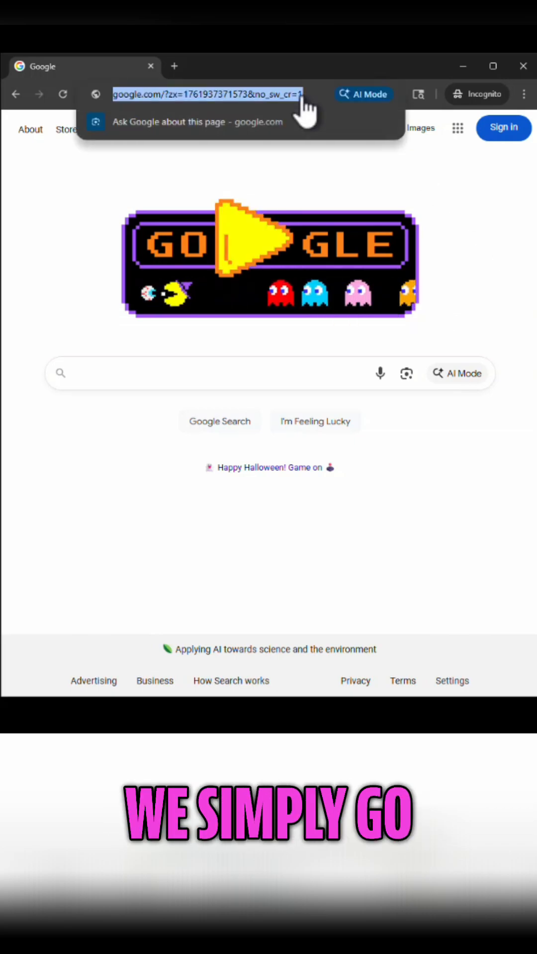
Navigate to aistudio.google.com to load the Google AI Studio welcome page.
{"action": "type", "text": "aistudio.google.com/welcome"}
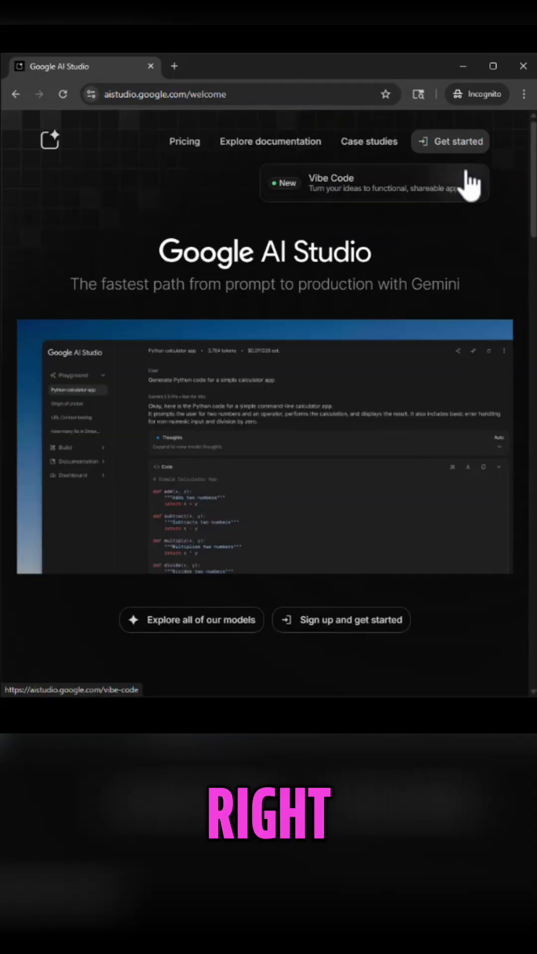
Use 'Get started' to reach the Google account sign-in chooser.
{"action": "left_click", "coordinate": [450, 141]}
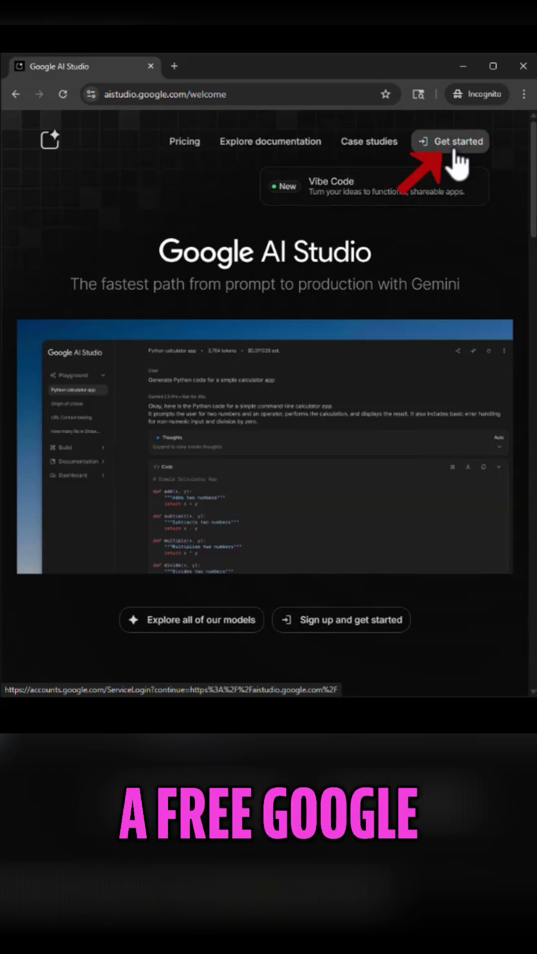
{"action": "left_click", "coordinate": [449, 140]}
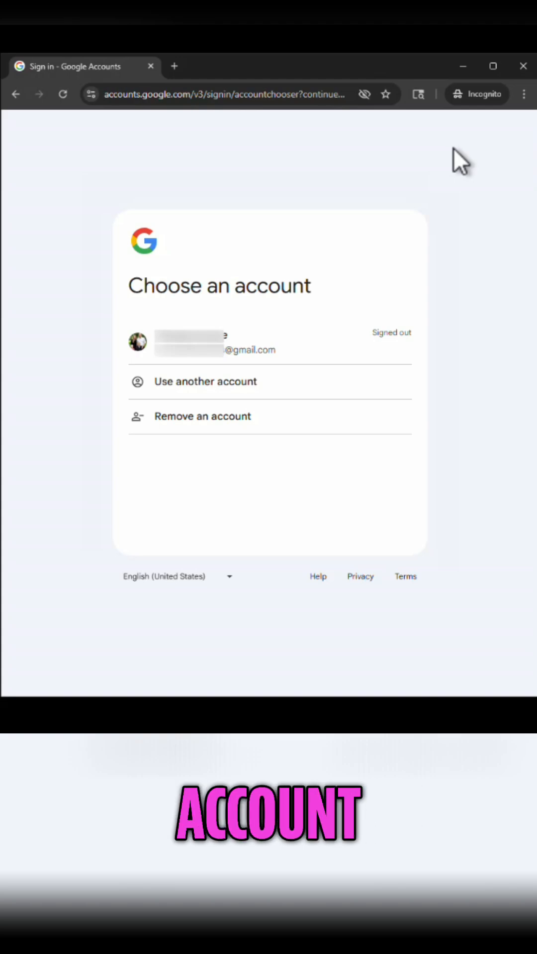
{"action": "mouse_move", "coordinate": [483, 304]}
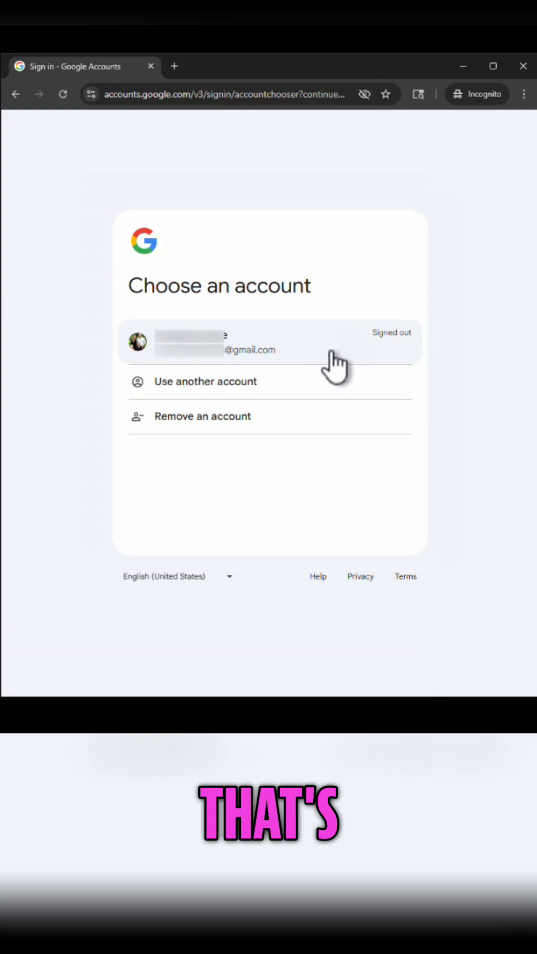
Sign in with the listed Gmail account and continue to AI Studio.
{"action": "left_click", "coordinate": [268, 341]}
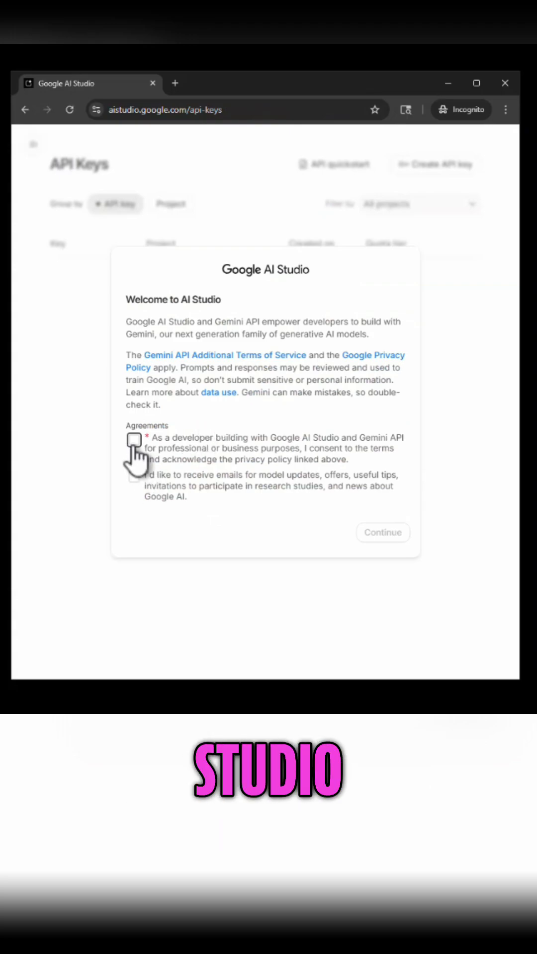
Accept the developer terms, opt in to model update emails, and continue into AI Studio.
{"action": "left_click", "coordinate": [134, 439]}
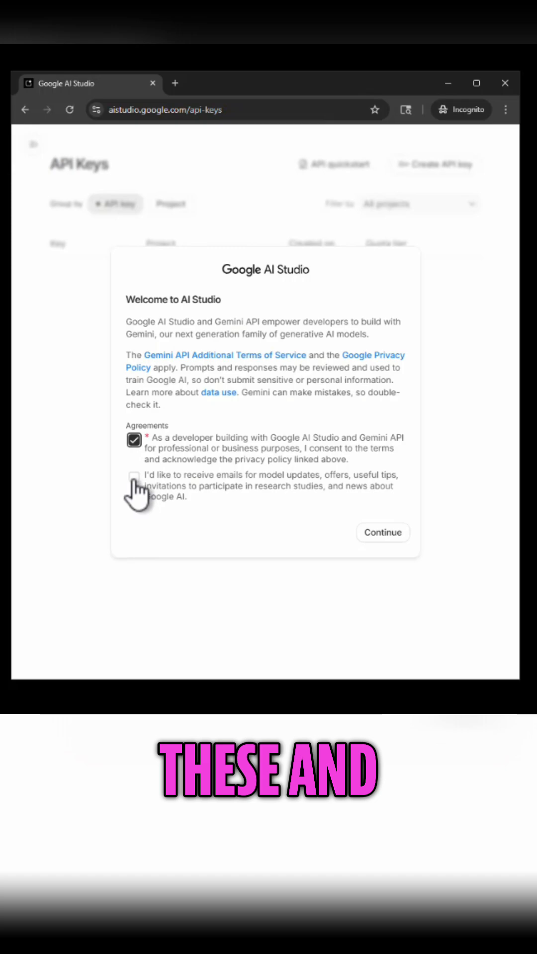
{"action": "left_click", "coordinate": [134, 478]}
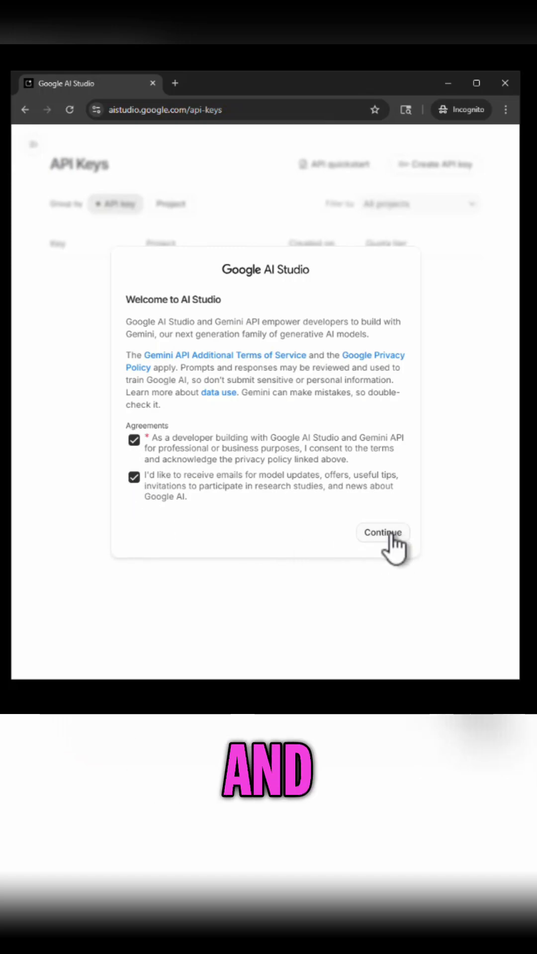
{"action": "left_click", "coordinate": [382, 533]}
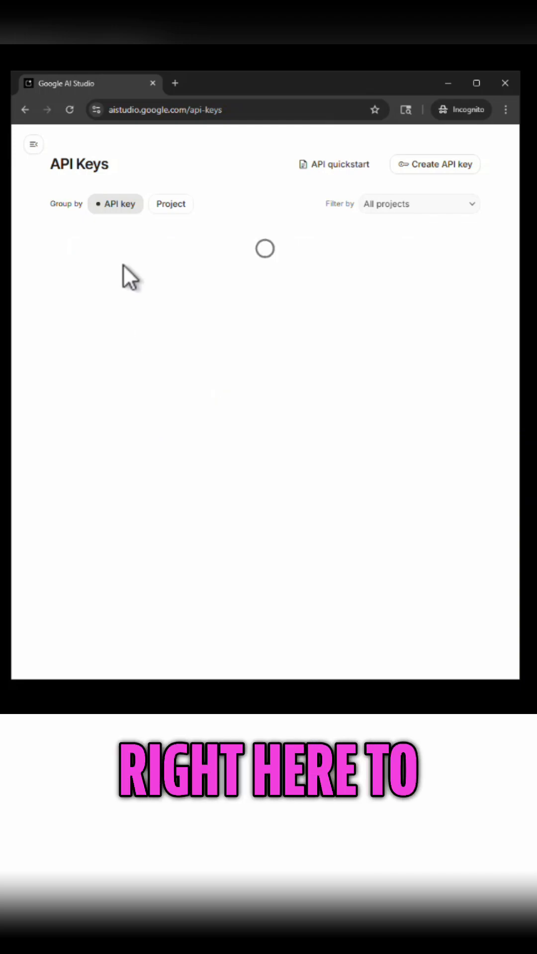
{"action": "mouse_move", "coordinate": [112, 192]}
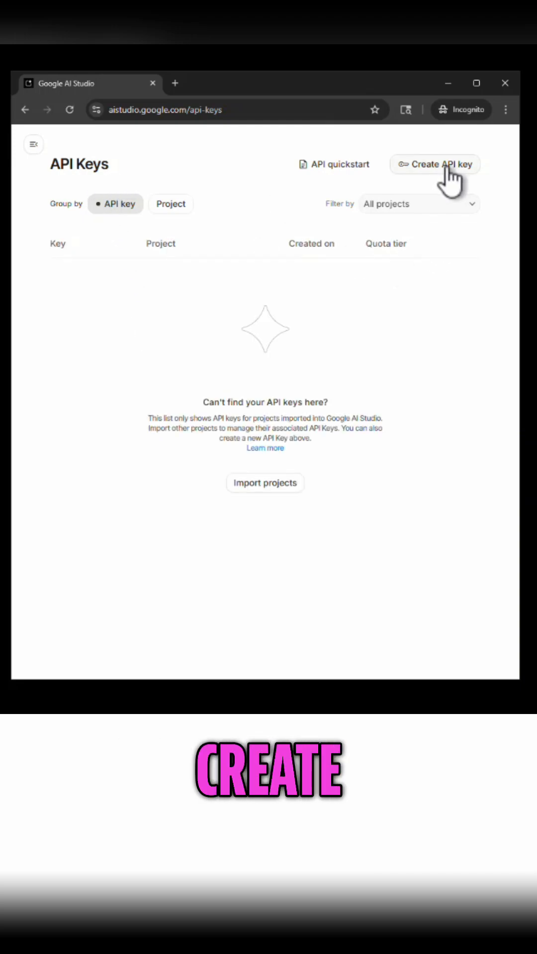
Start a new API key and name it 'AI Work'.
{"action": "left_click", "coordinate": [435, 164]}
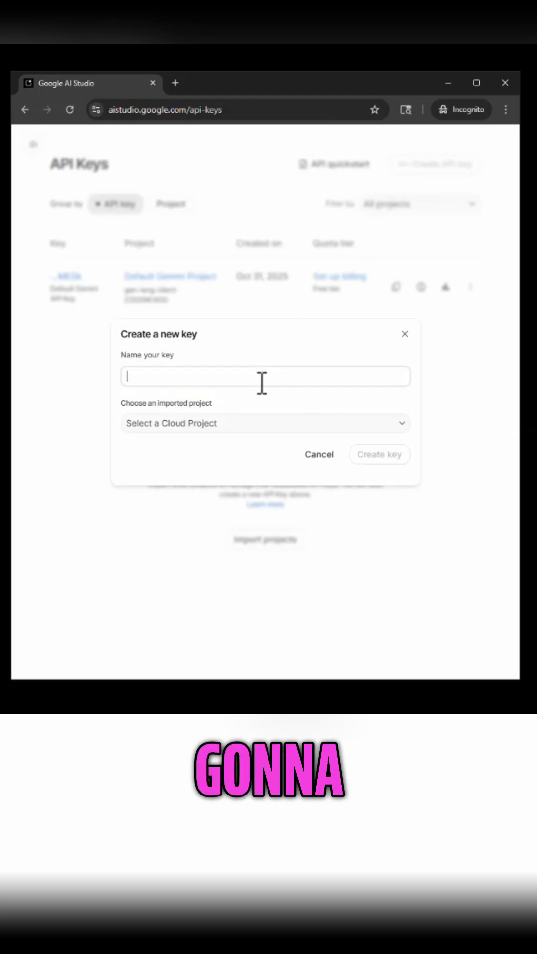
{"action": "type", "text": "AI Work"}
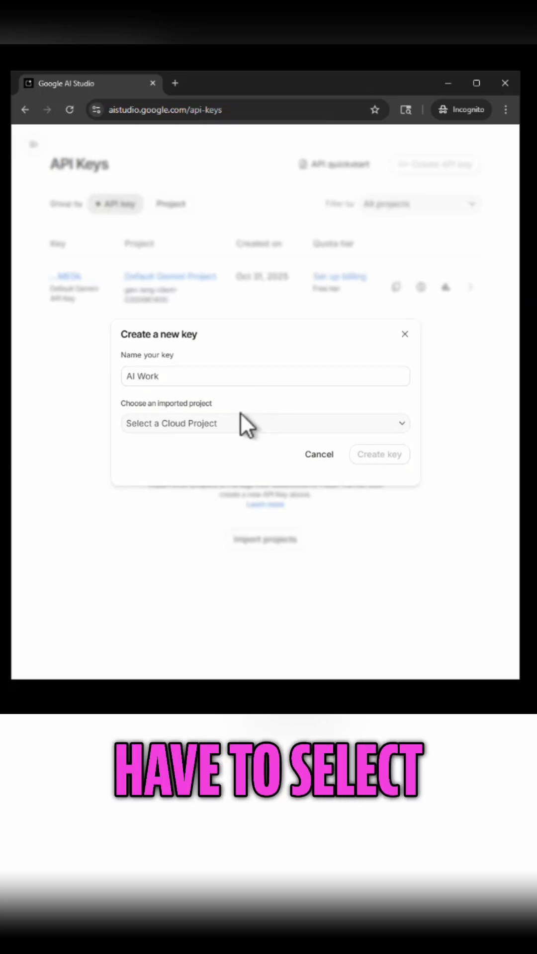
{"action": "mouse_move", "coordinate": [242, 438]}
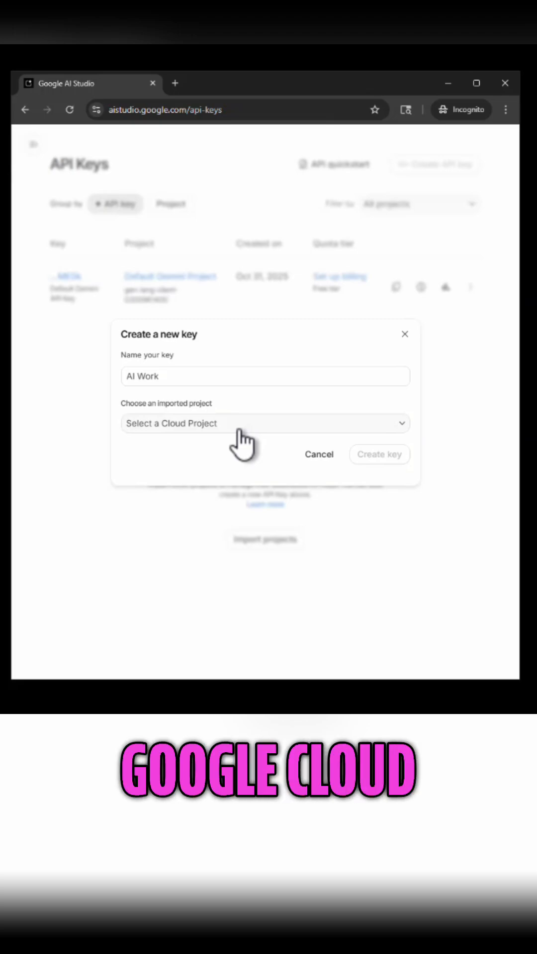
Assign the key to Default Gemini Project and create the 'AI Work' key.
{"action": "left_click", "coordinate": [265, 424]}
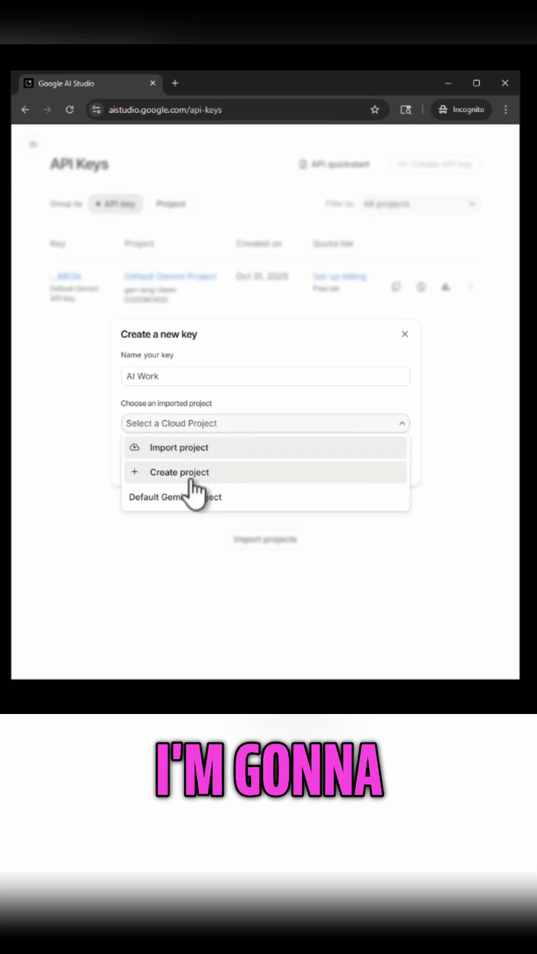
{"action": "mouse_move", "coordinate": [189, 513]}
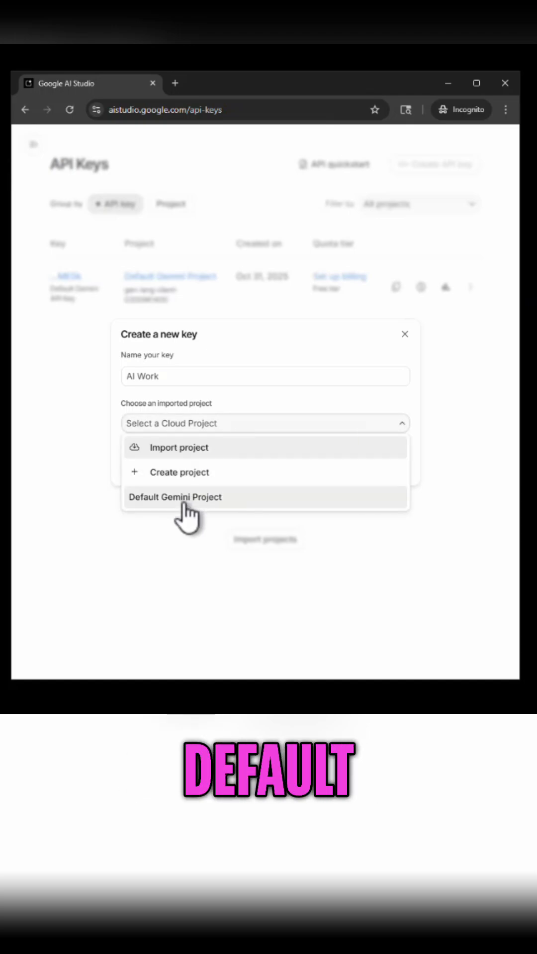
{"action": "left_click", "coordinate": [175, 497]}
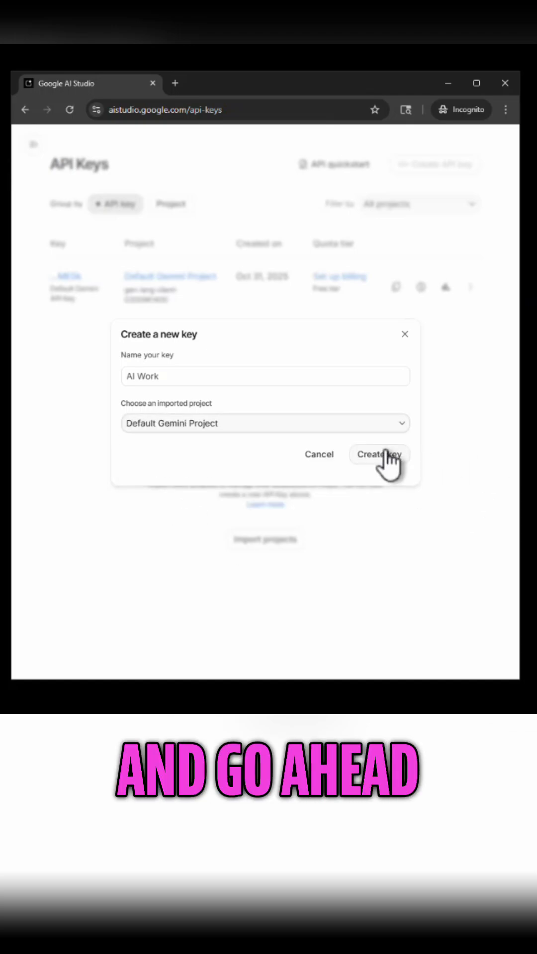
{"action": "left_click", "coordinate": [378, 455]}
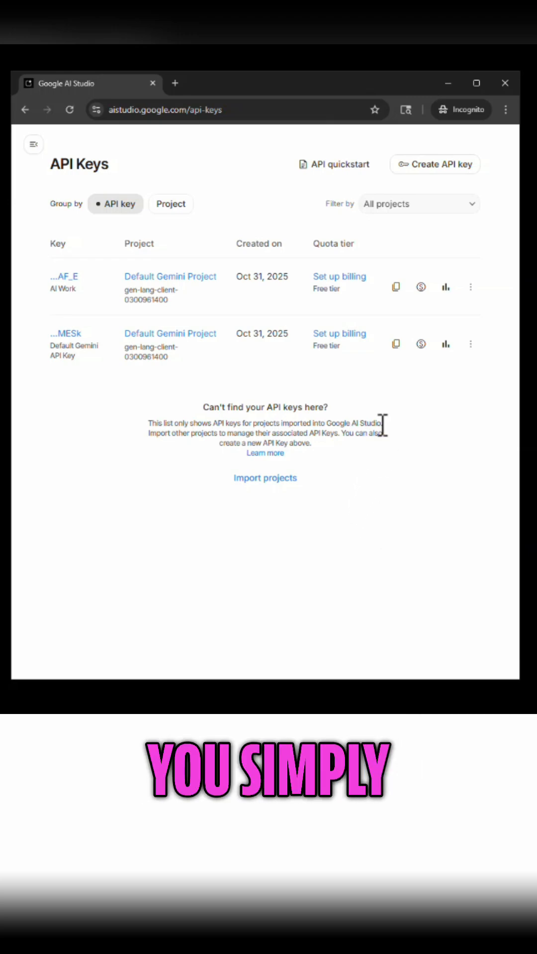
{"action": "mouse_move", "coordinate": [396, 344]}
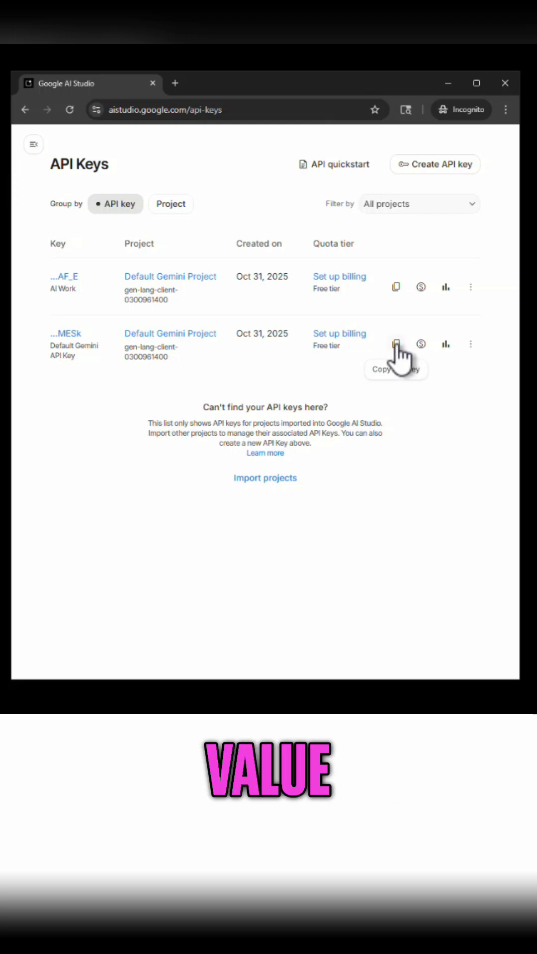